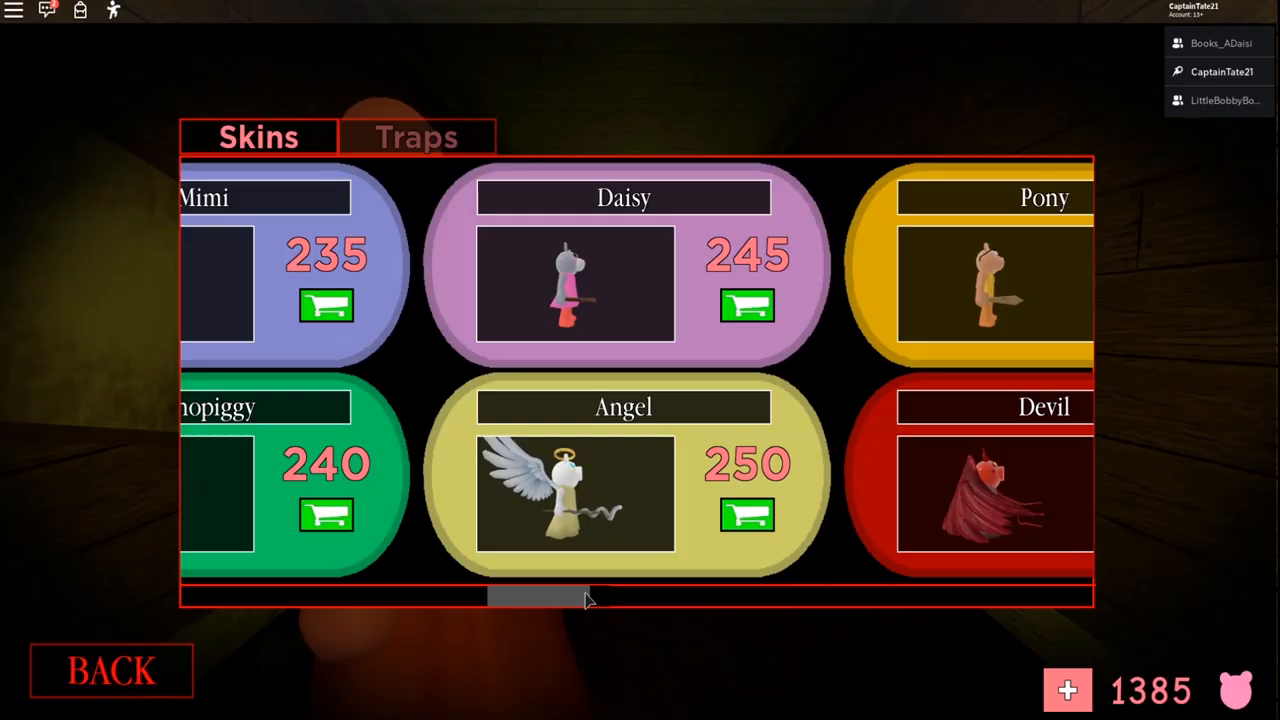
# - Buy the Parasee skin in the Skins shop and tick its Equip box
pyautogui.moveTo(540, 596); pyautogui.dragTo(616, 600)
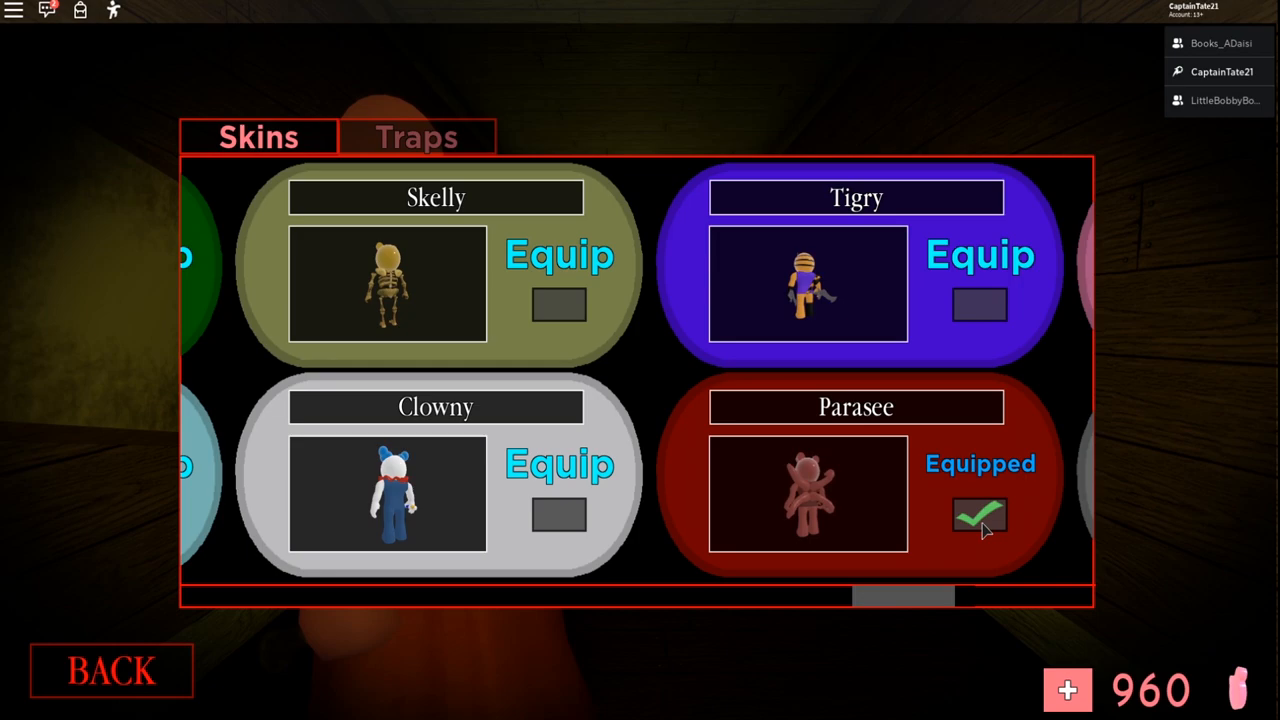
pyautogui.click(110, 670)
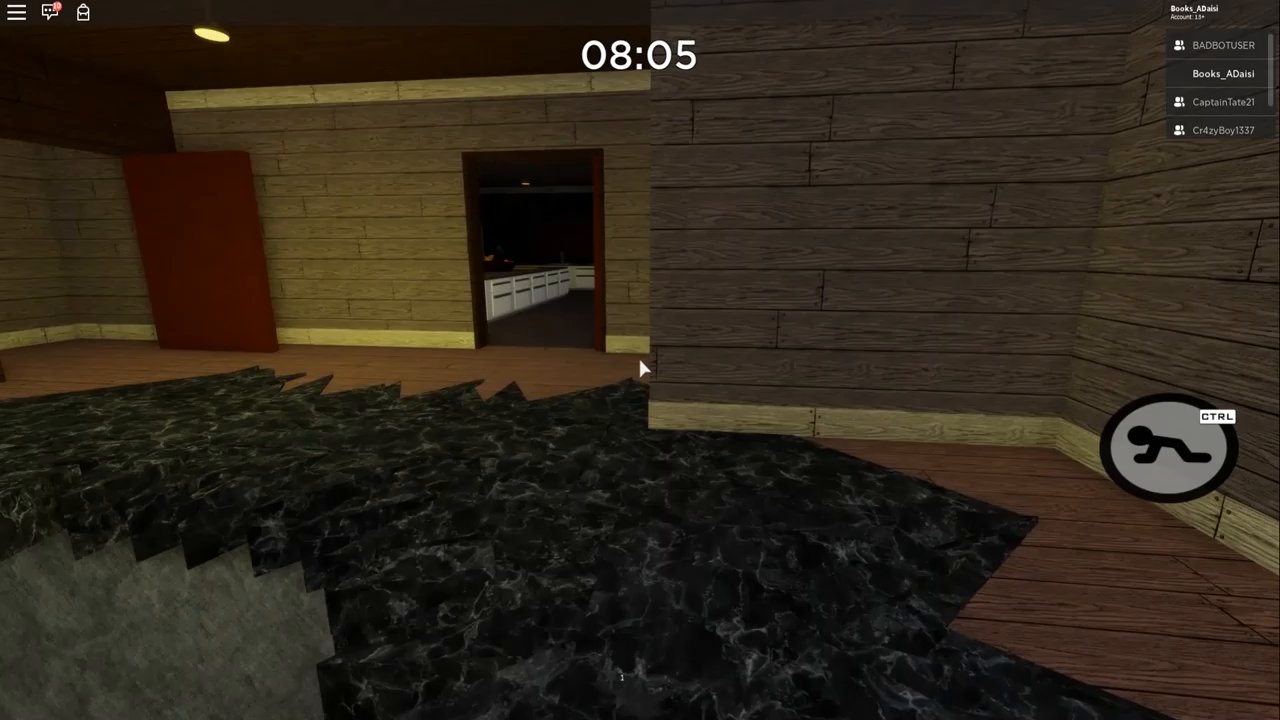
pyautogui.moveTo(640, 368)
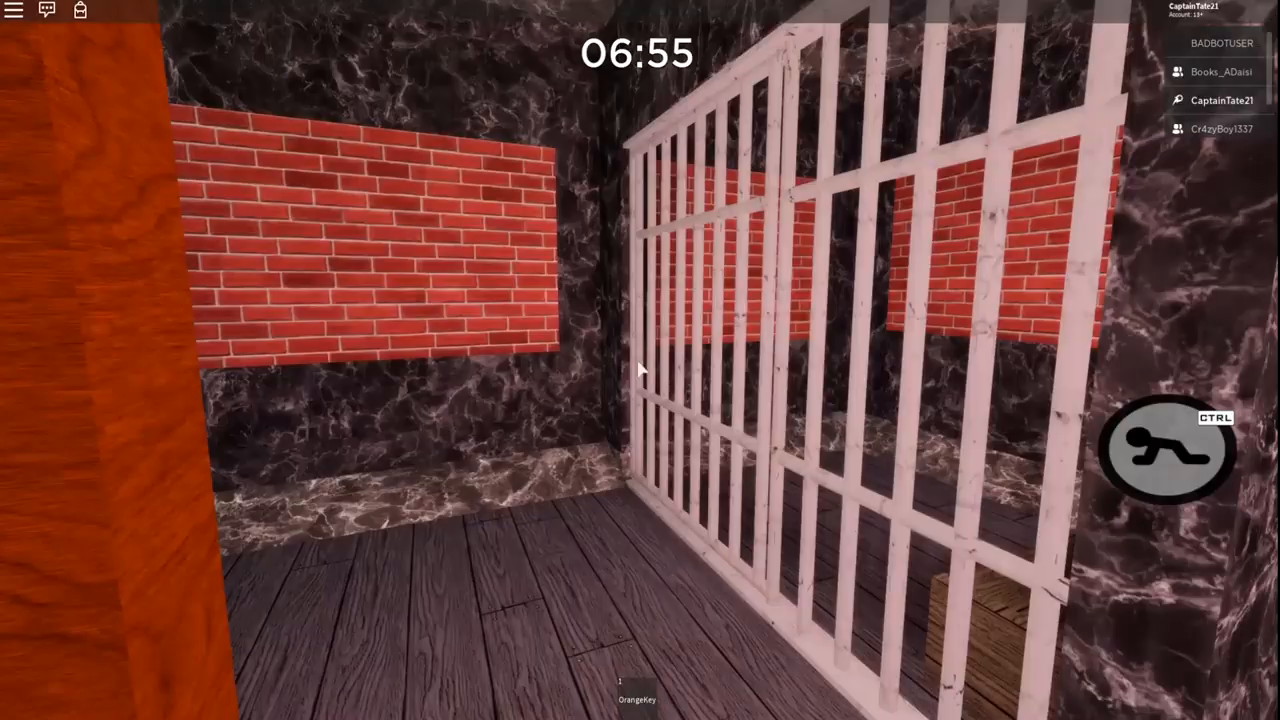
pyautogui.moveTo(640, 370)
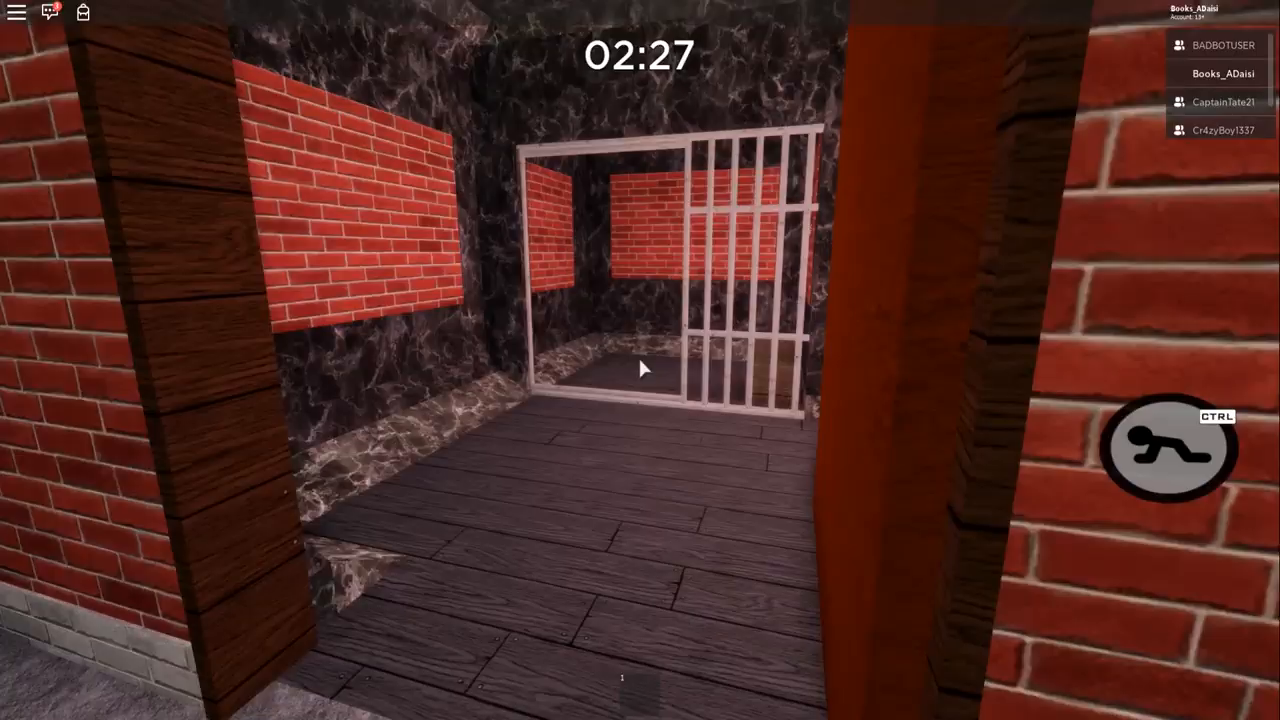
pyautogui.moveTo(640, 360)
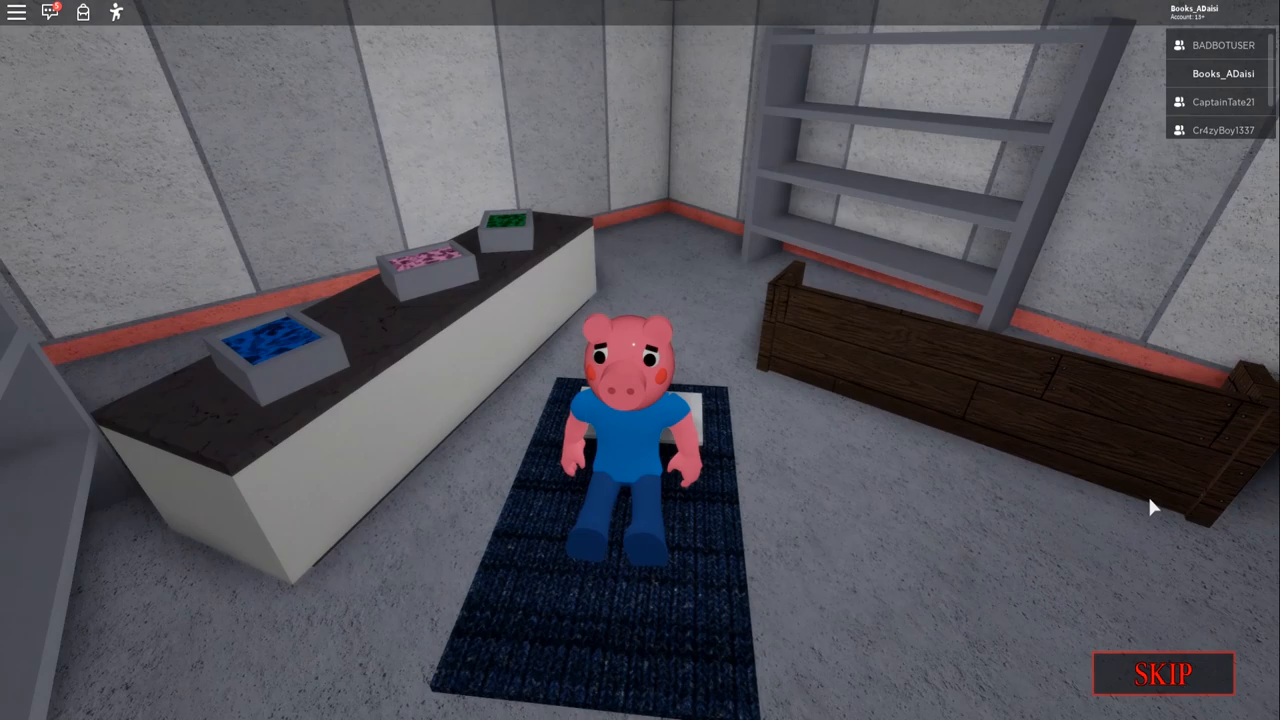
# - Skip the remainder of the ending cutscene to return toward the title menu
pyautogui.click(1162, 672)
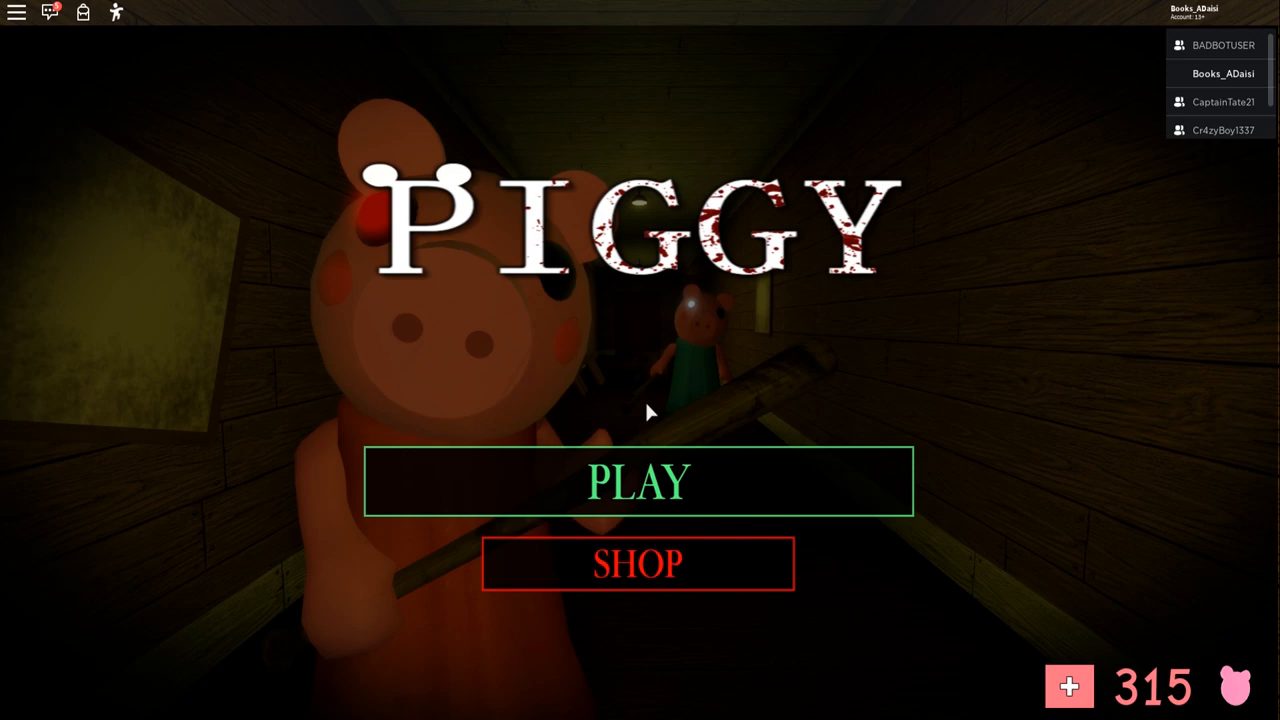
pyautogui.moveTo(360, 432)
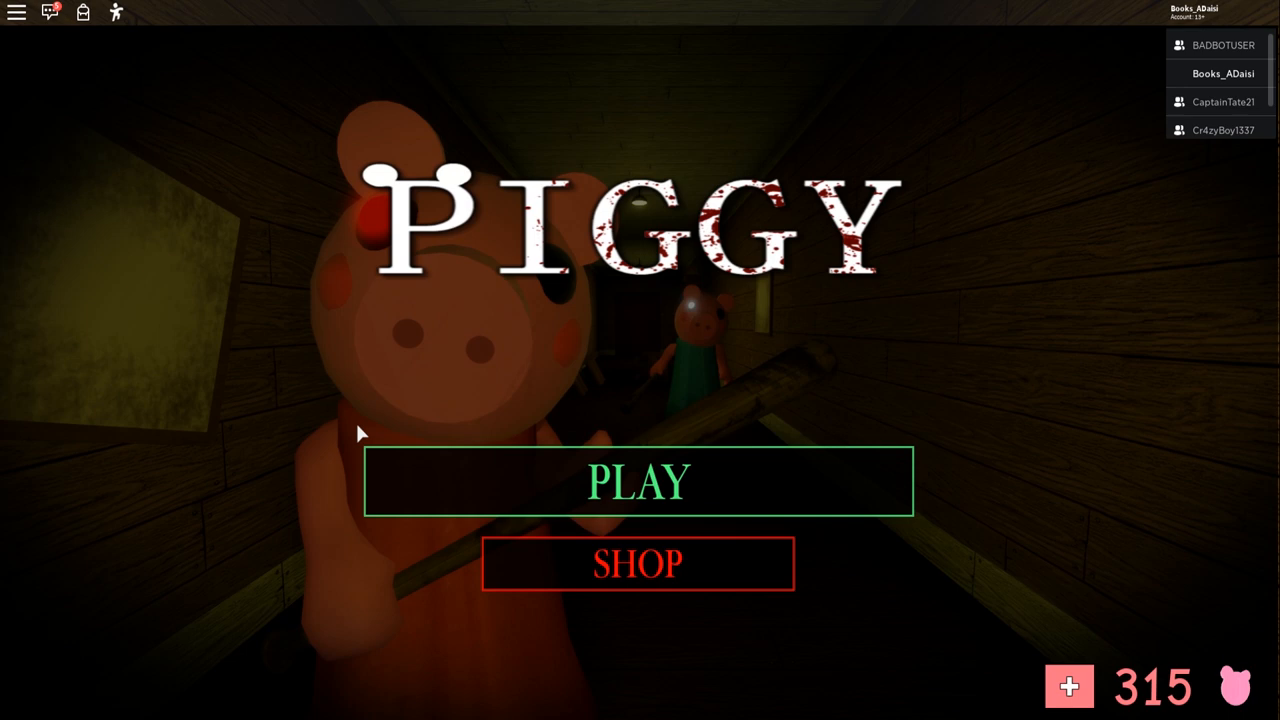
# - Start the next chapter with PLAY, spawning inside the wooden house
pyautogui.click(638, 480)
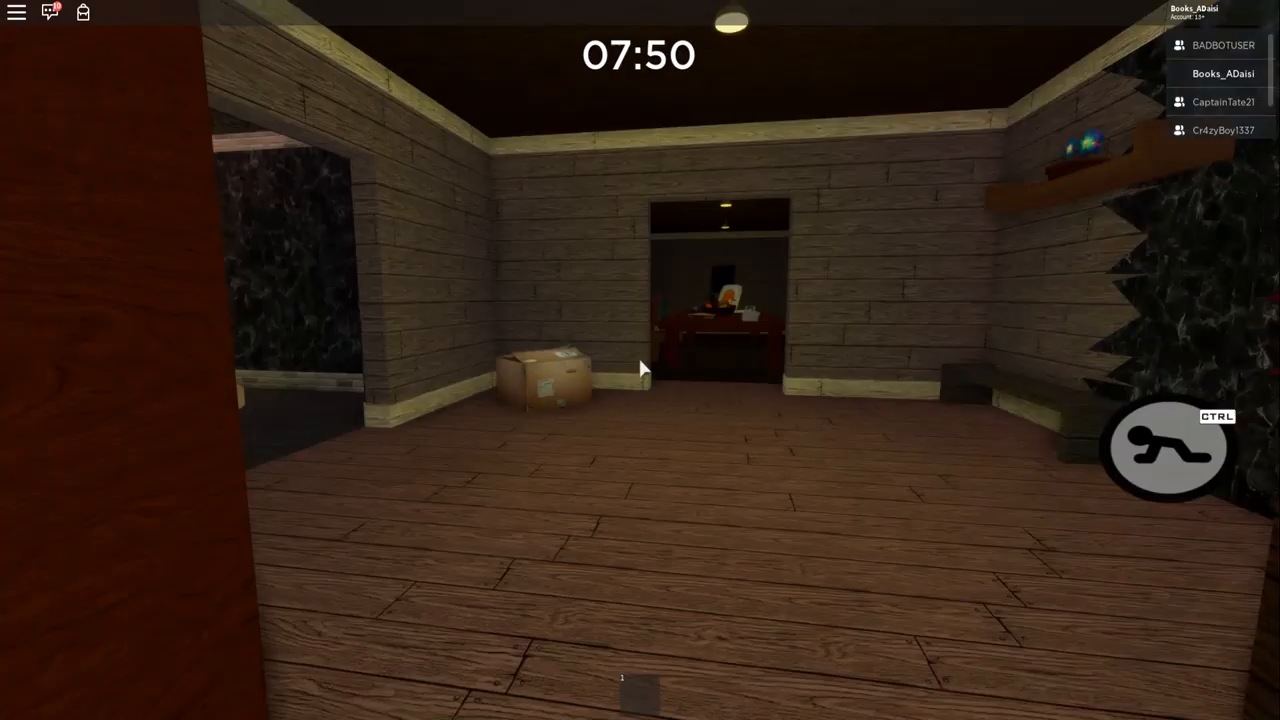